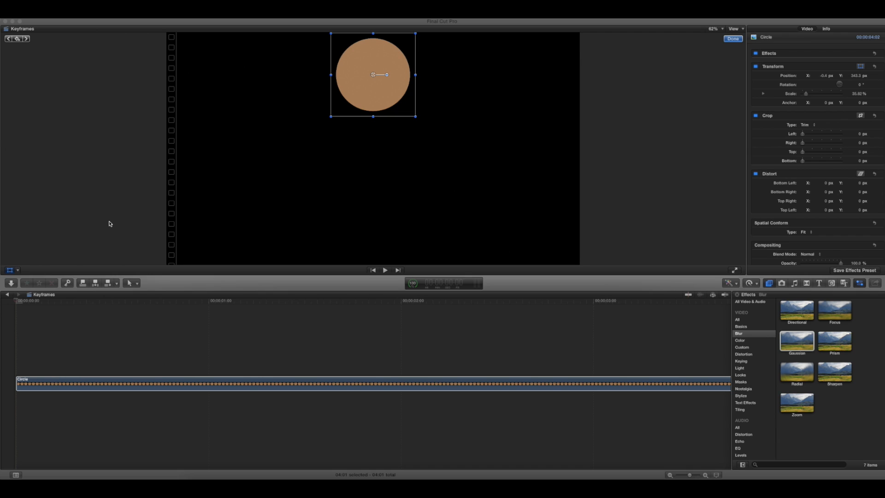
mouse_move(357, 112)
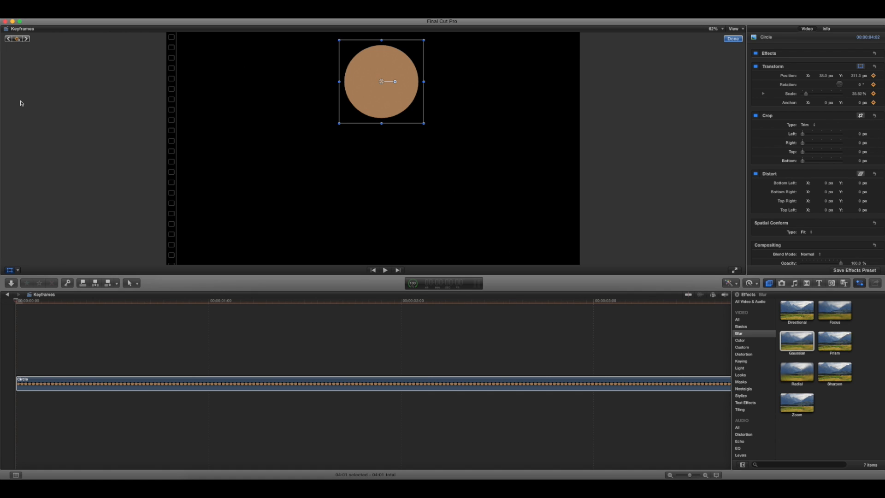
mouse_move(124, 284)
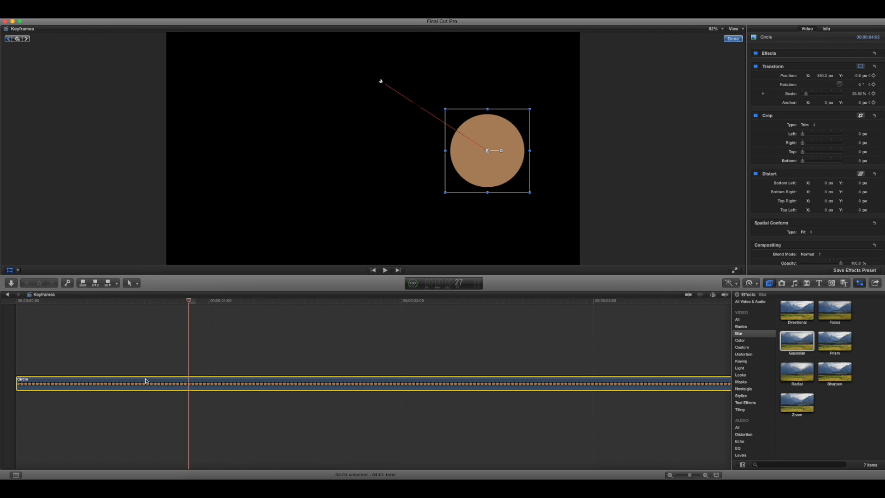
Show Video Animation for the circle clip to reveal its Transform, Trim, Distort and Compositing lanes
right_click(144, 382)
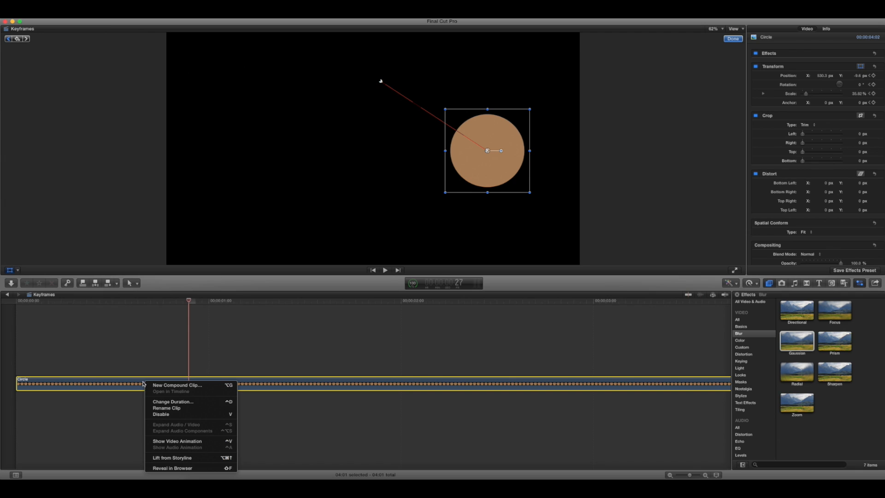
click(176, 441)
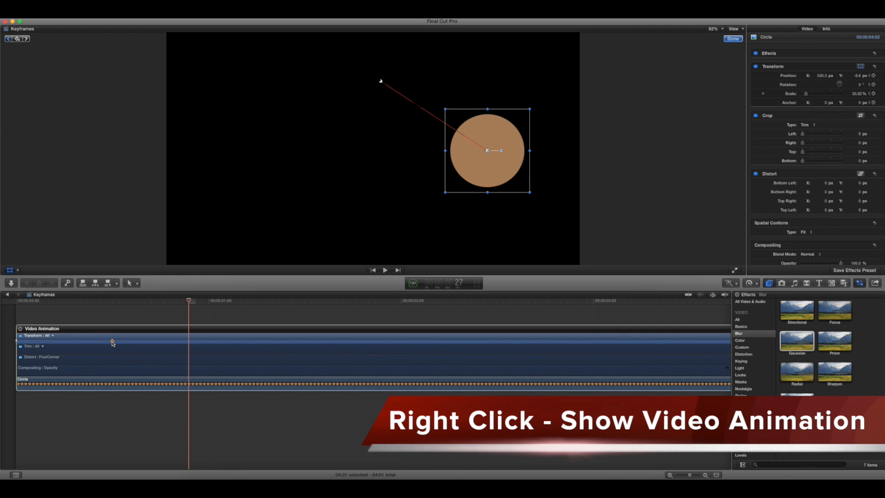
mouse_move(79, 345)
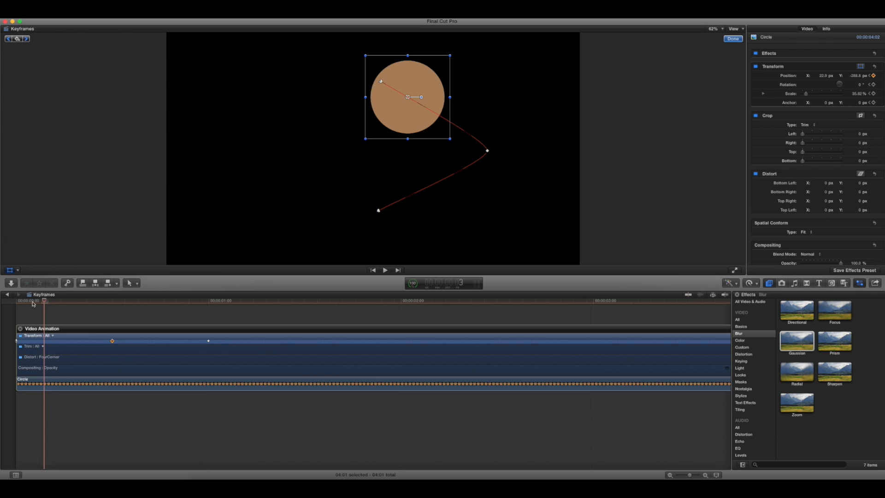
Move the playhead to about the one-second mark
click(385, 270)
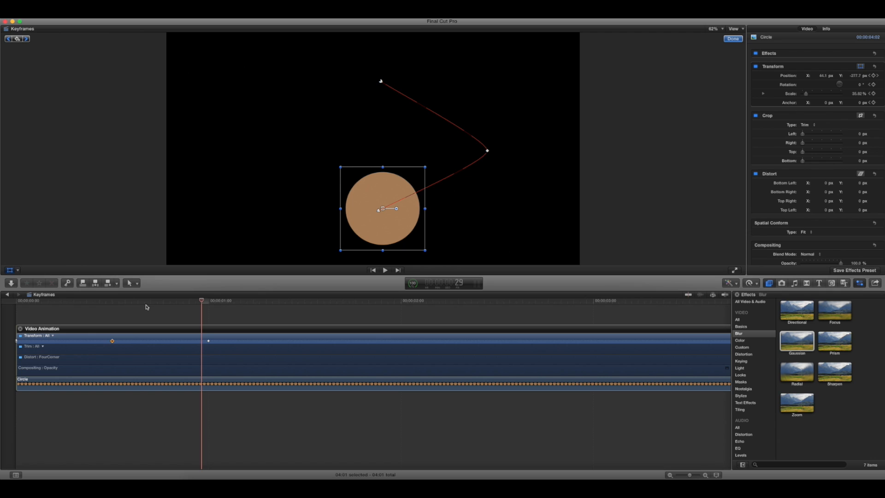
mouse_move(149, 306)
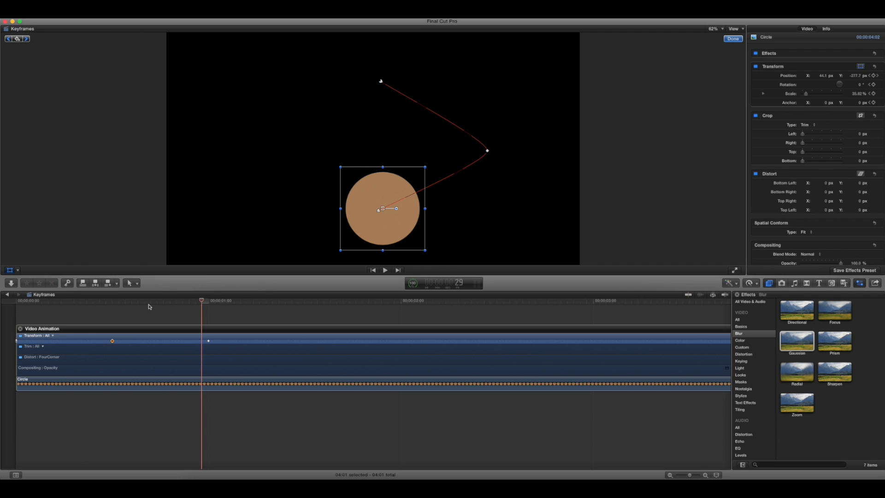
mouse_move(128, 314)
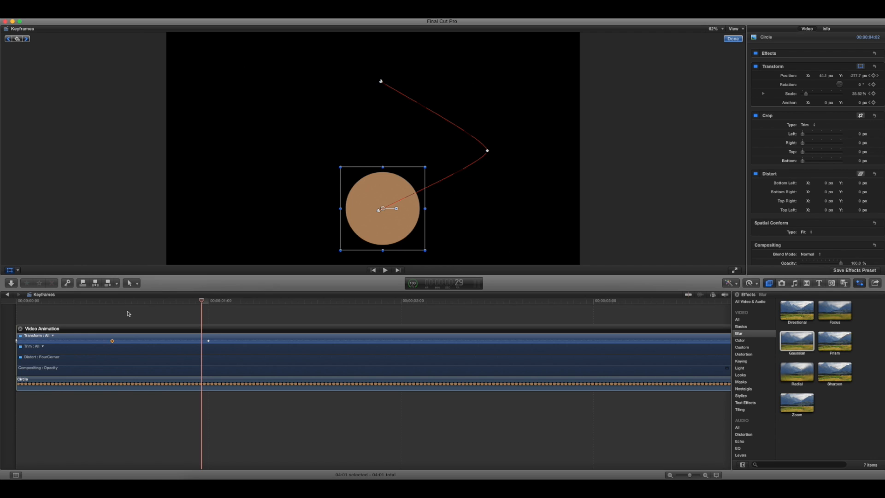
mouse_move(60, 336)
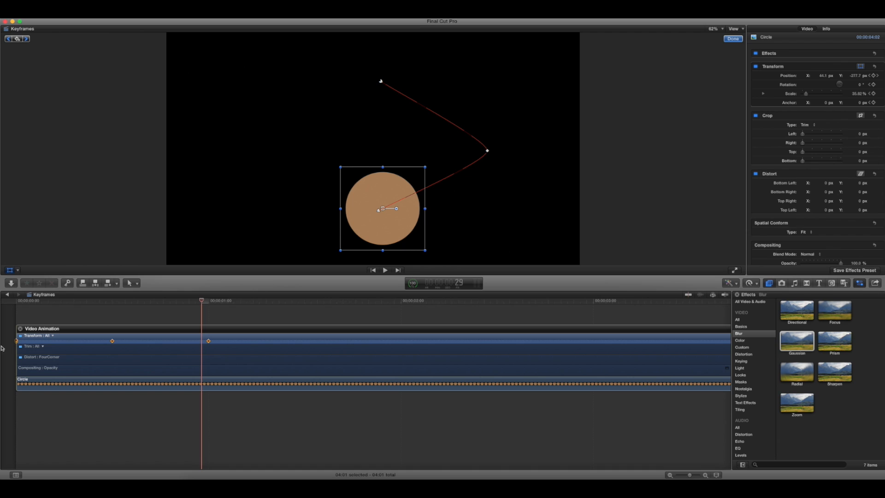
mouse_move(93, 342)
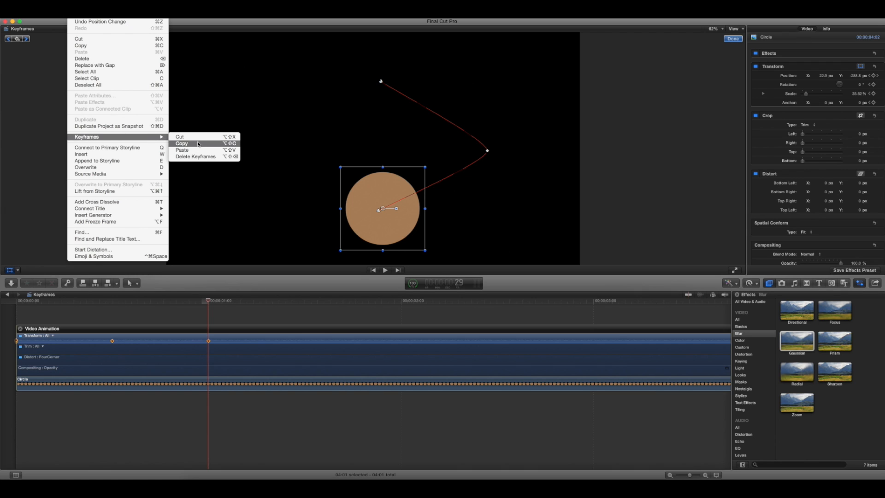
Copy the circle's position keyframes and set the playhead at 1:15 as the paste point
click(182, 143)
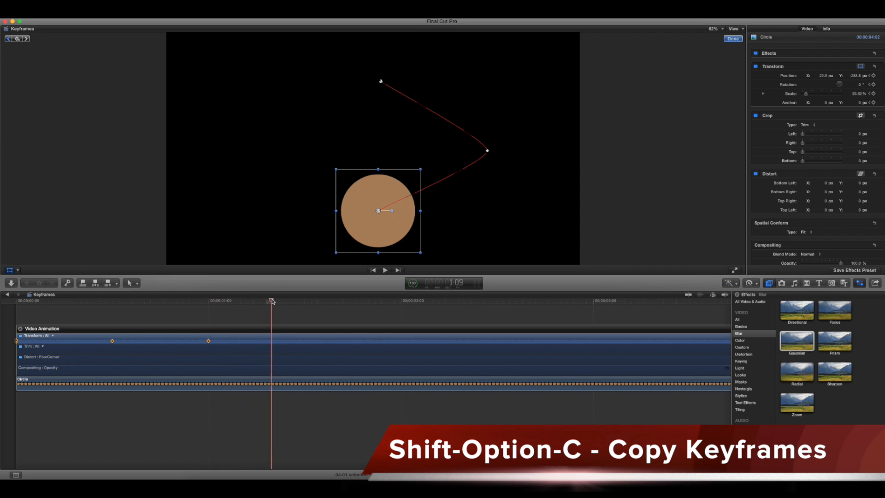
click(304, 302)
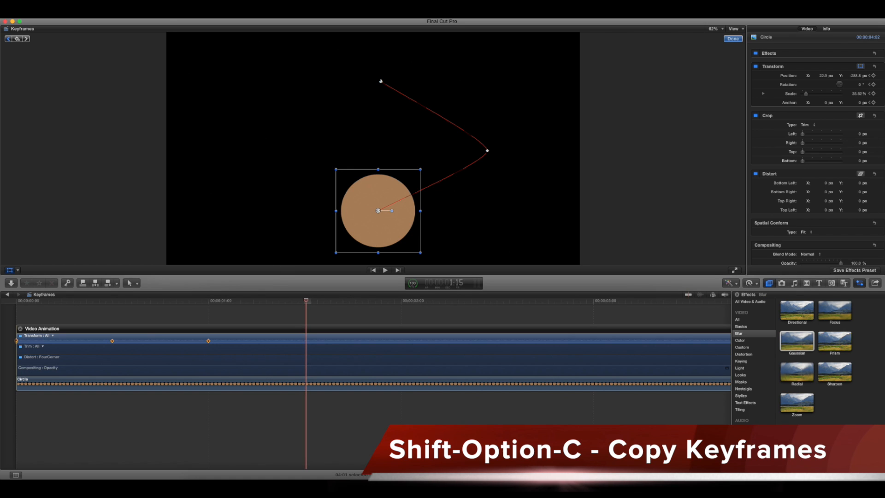
click(86, 136)
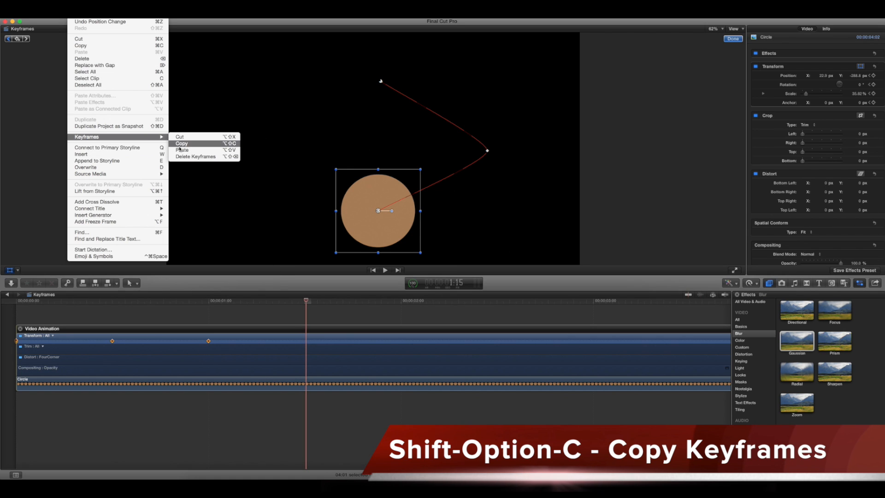
Paste the position keyframes at 1:15, then play the circle's animation from the clip start
click(181, 144)
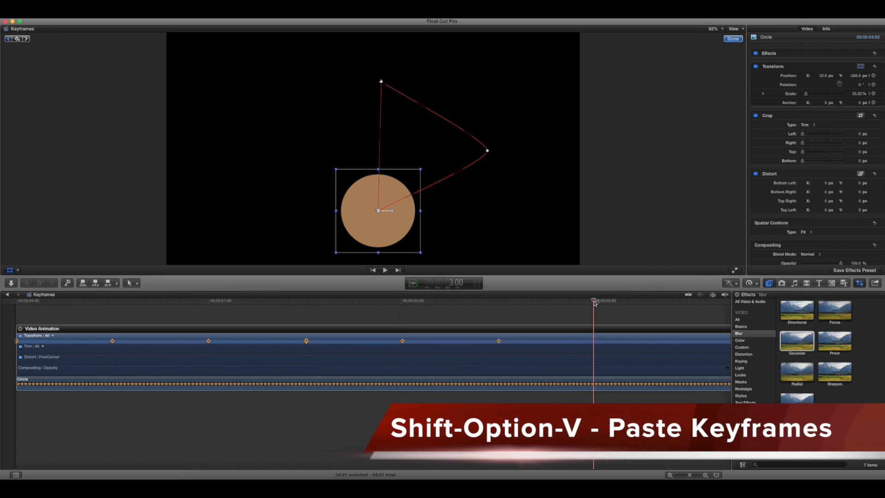
mouse_move(480, 337)
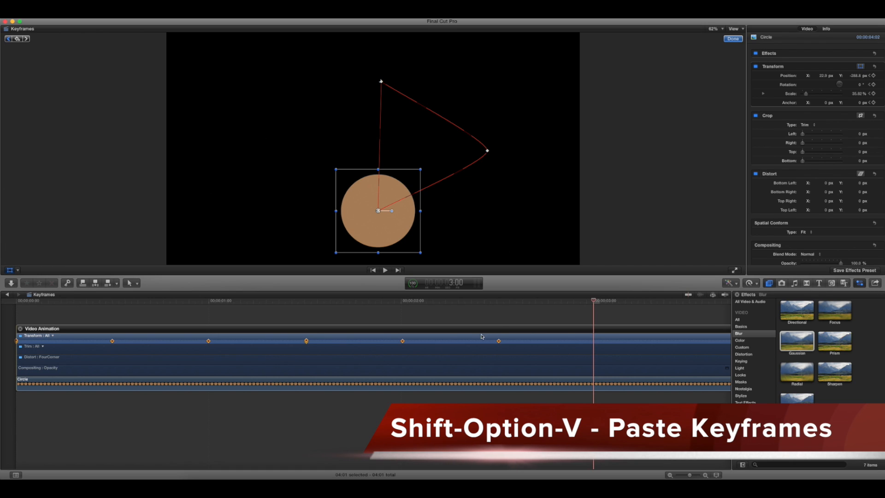
mouse_move(445, 327)
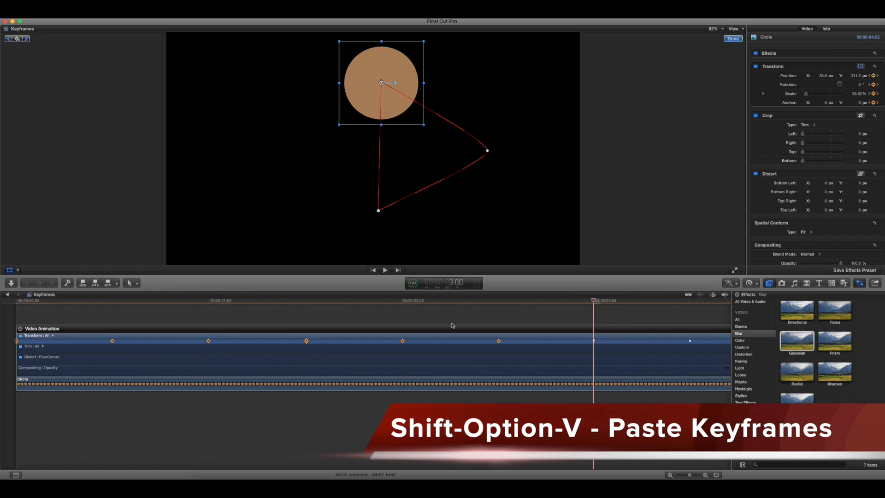
click(15, 301)
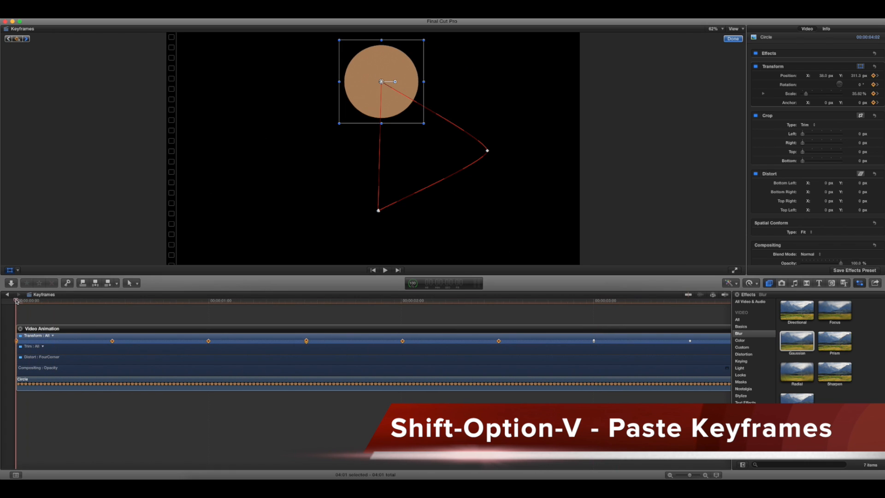
click(385, 270)
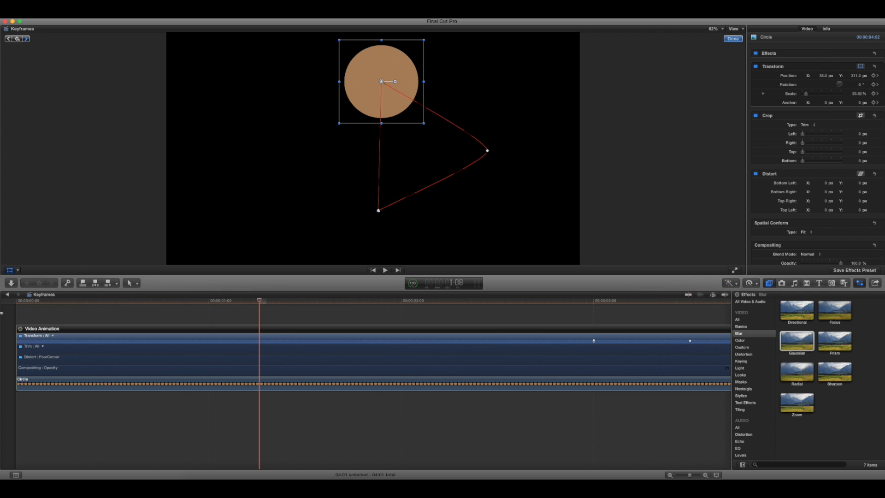
mouse_move(114, 164)
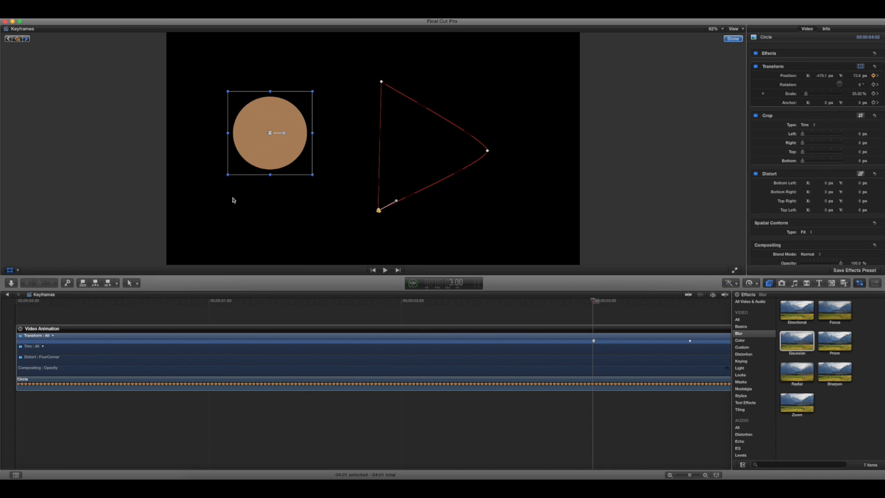
right_click(487, 151)
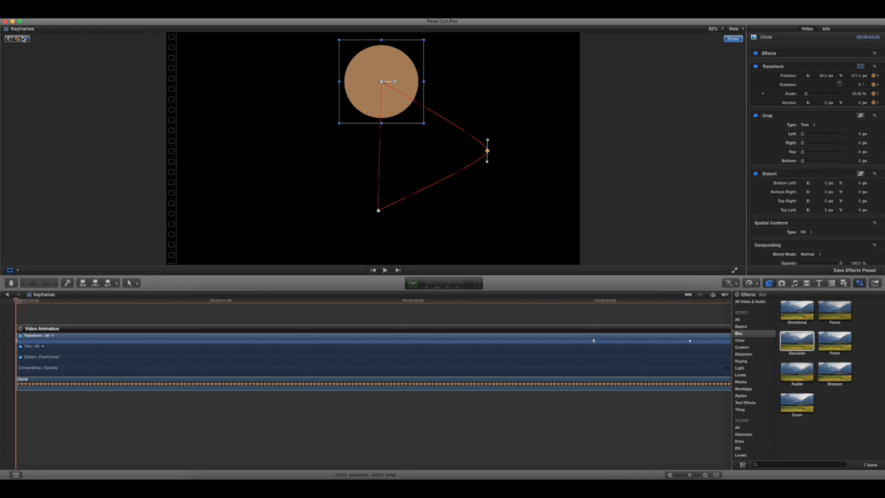
mouse_move(87, 302)
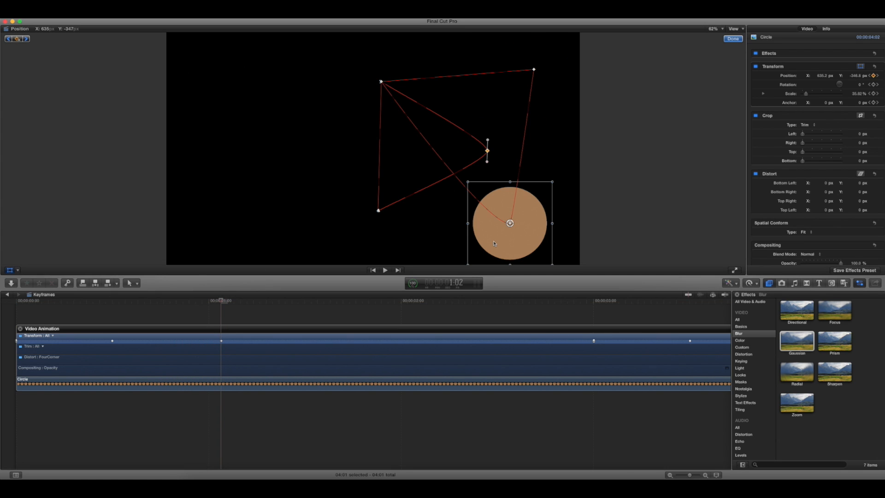
Drag the circle to the lower right of the frame to add a path point
click(384, 270)
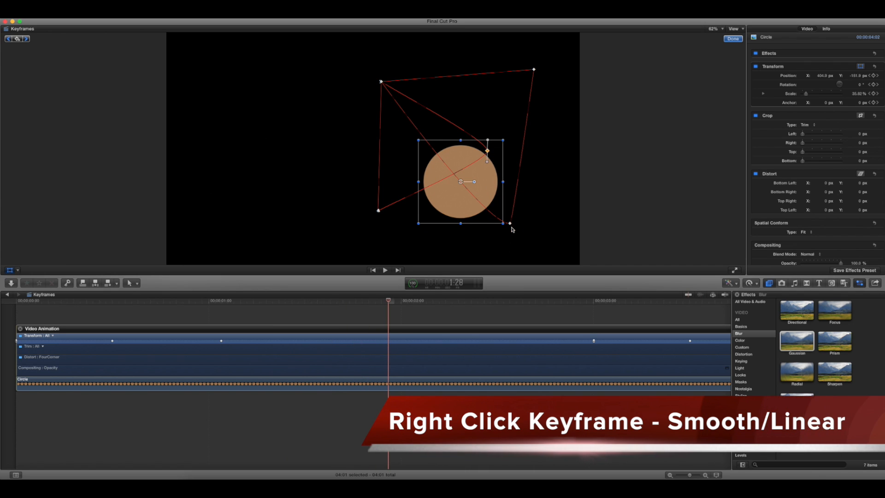
Open the context menu for the lower-right point on the circle's motion path
right_click(510, 224)
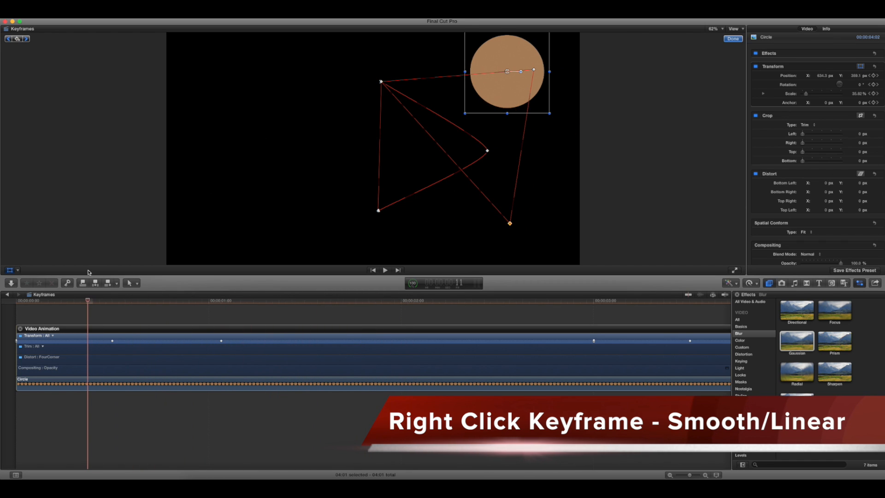
mouse_move(90, 275)
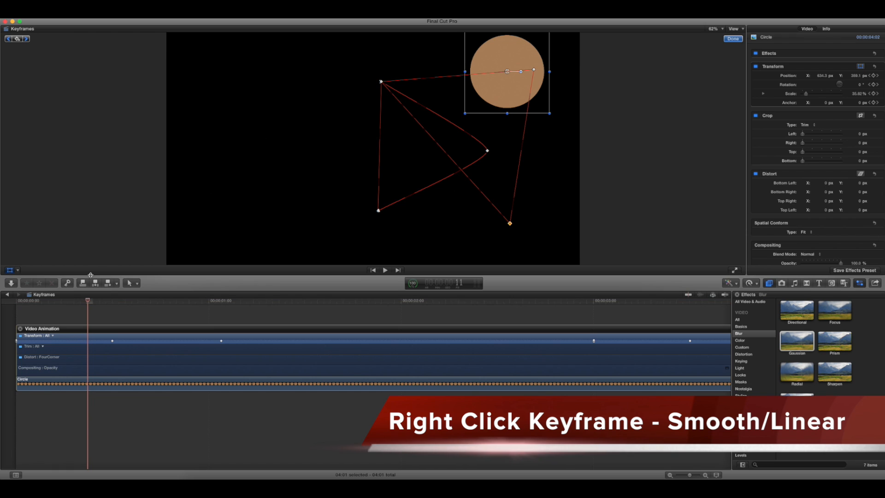